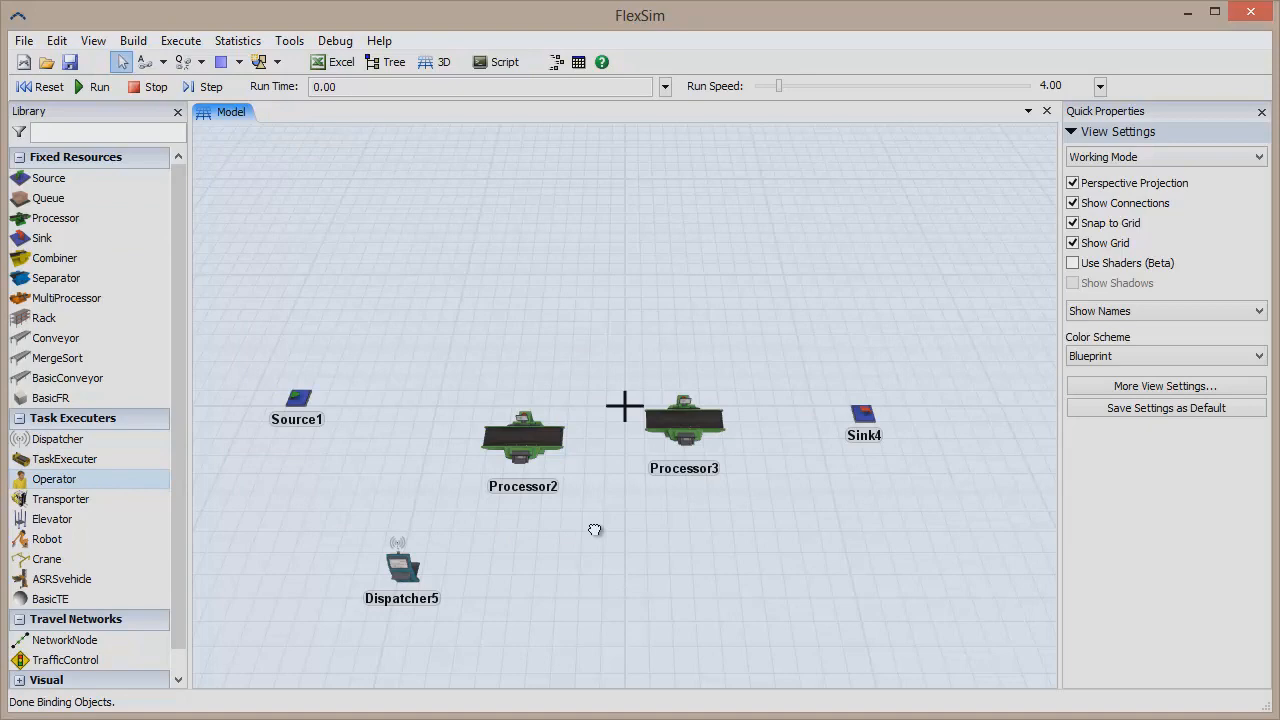
# Position Operator7 and Source1 in line, and give Processor3 a normal(12,3) process time.
pyautogui.click(684, 420)
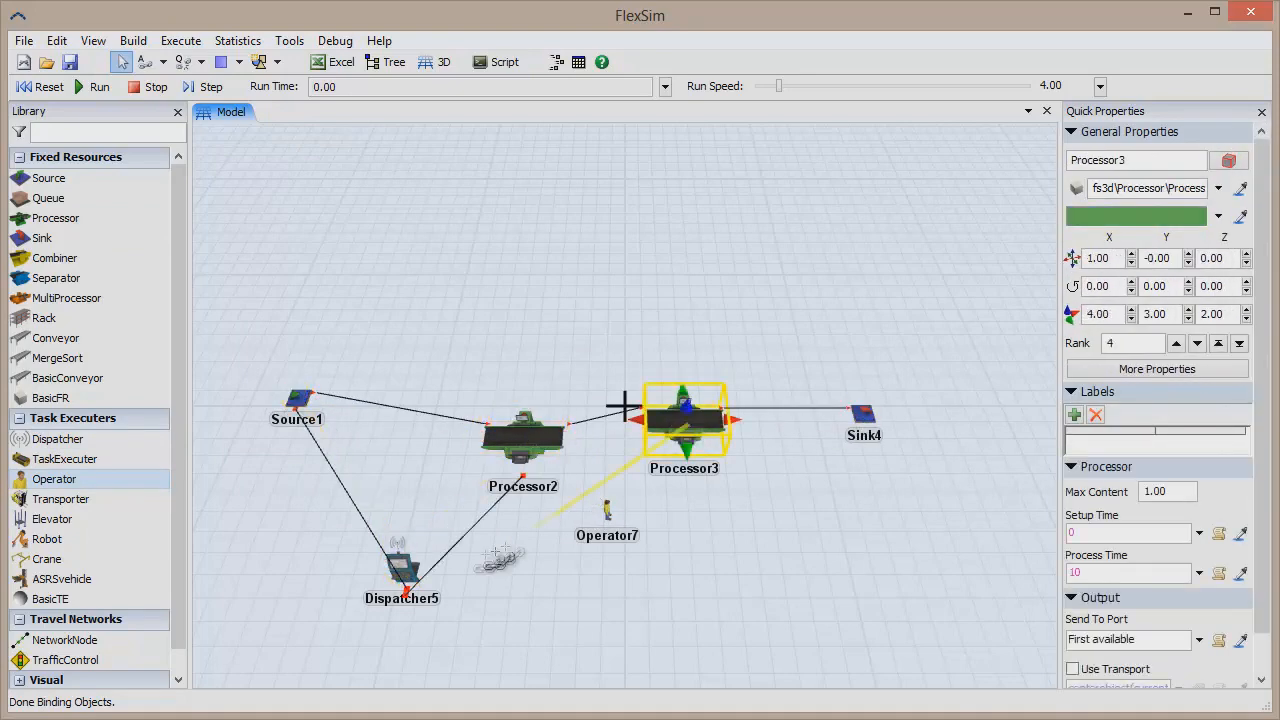
pyautogui.click(607, 510)
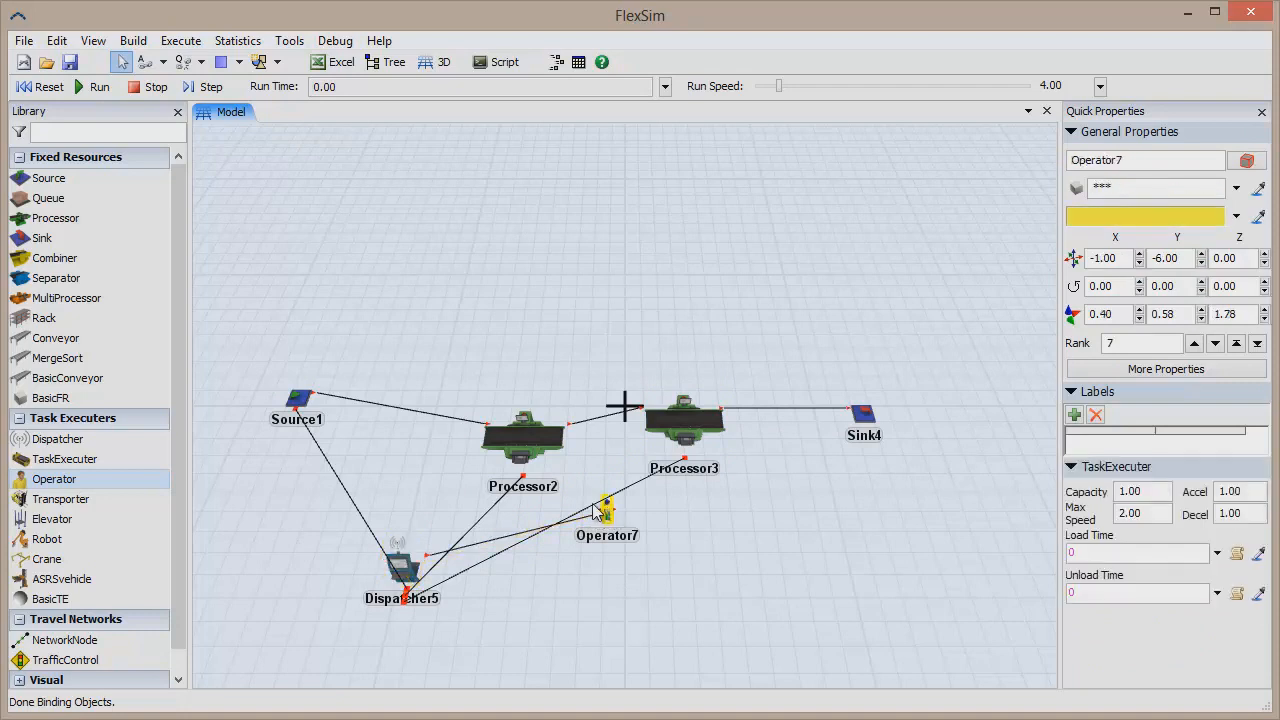
pyautogui.click(296, 400)
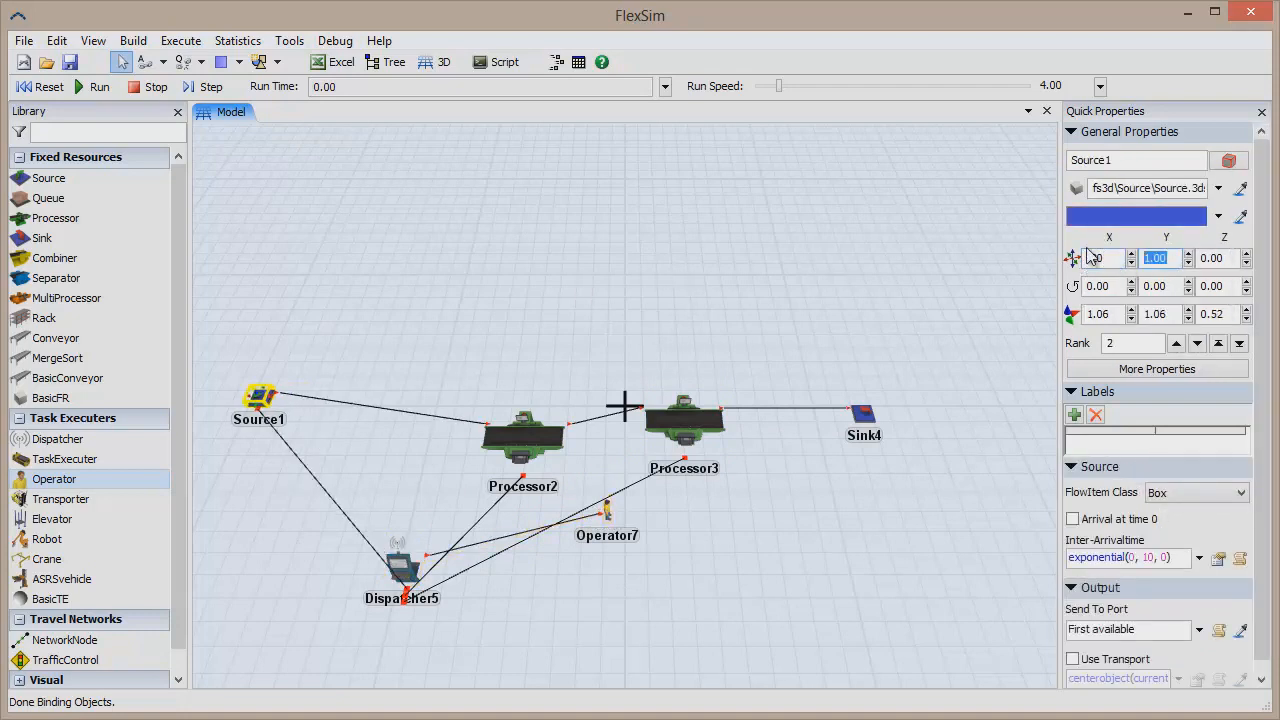
pyautogui.click(522, 435)
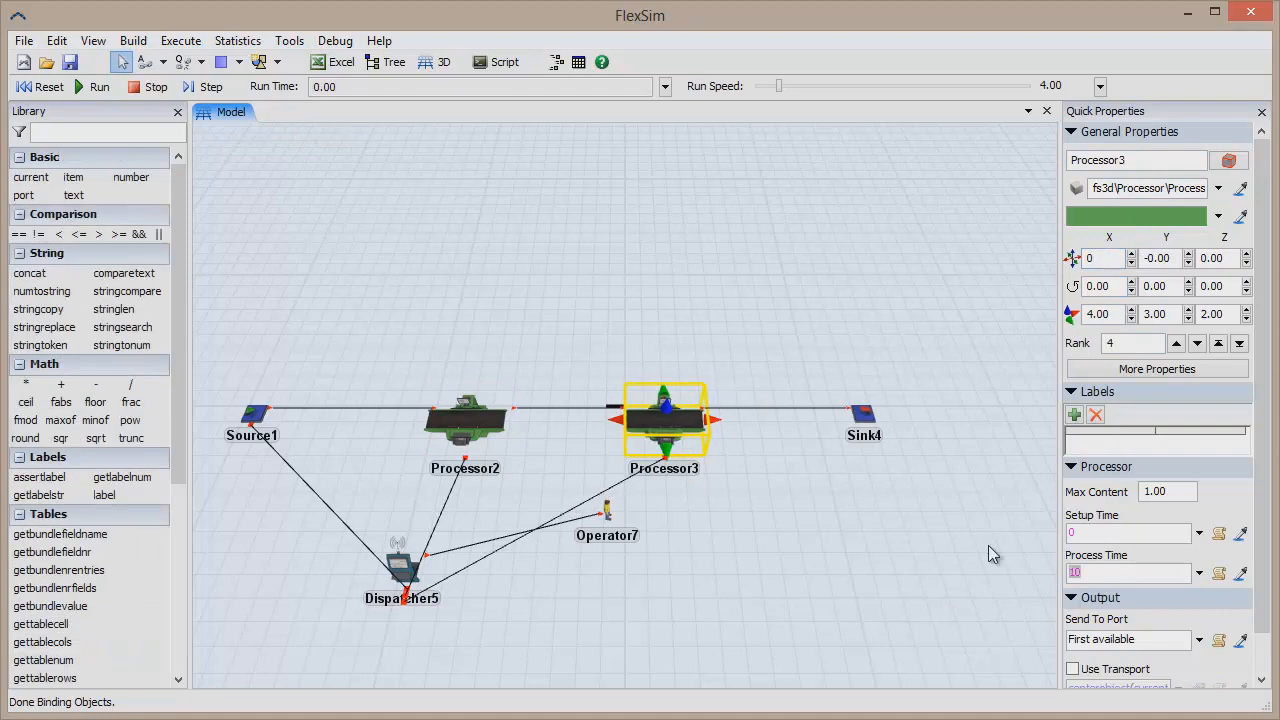
pyautogui.write('normal(12,3)')
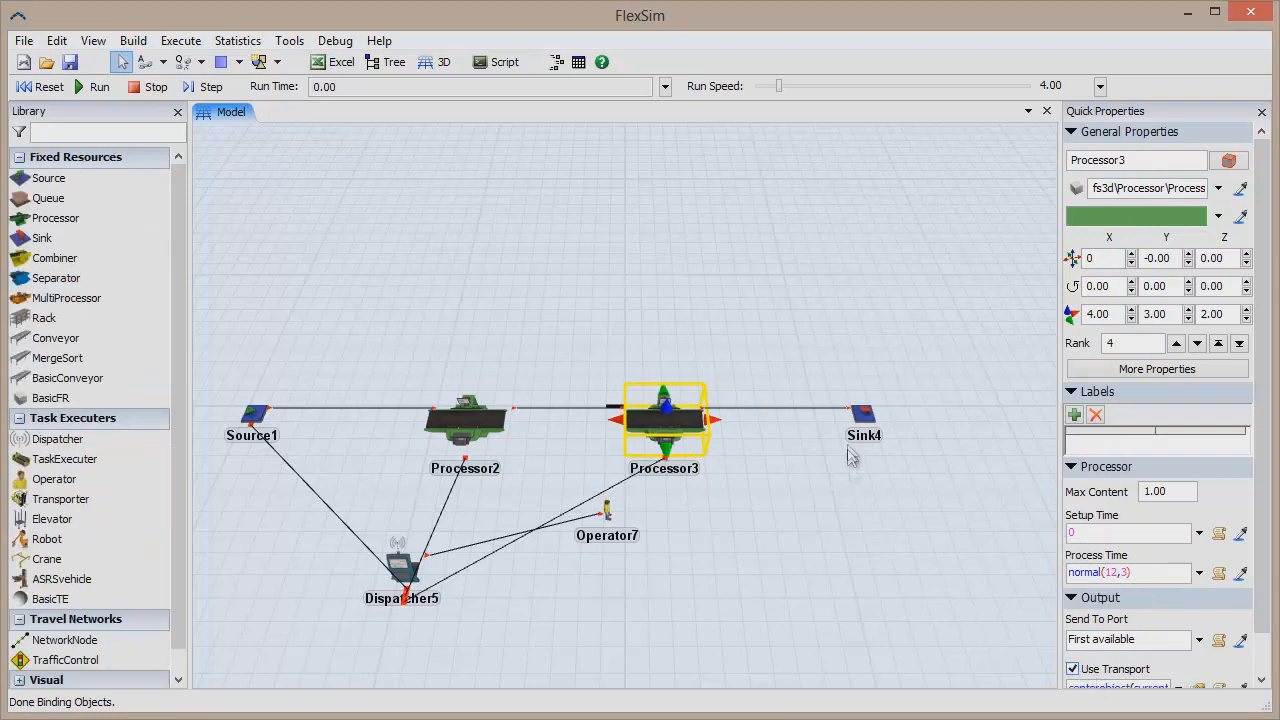
# Open the Simulation Experiment Control from the operator's Statistics > Experimenter menu.
pyautogui.rightClick(607, 508)
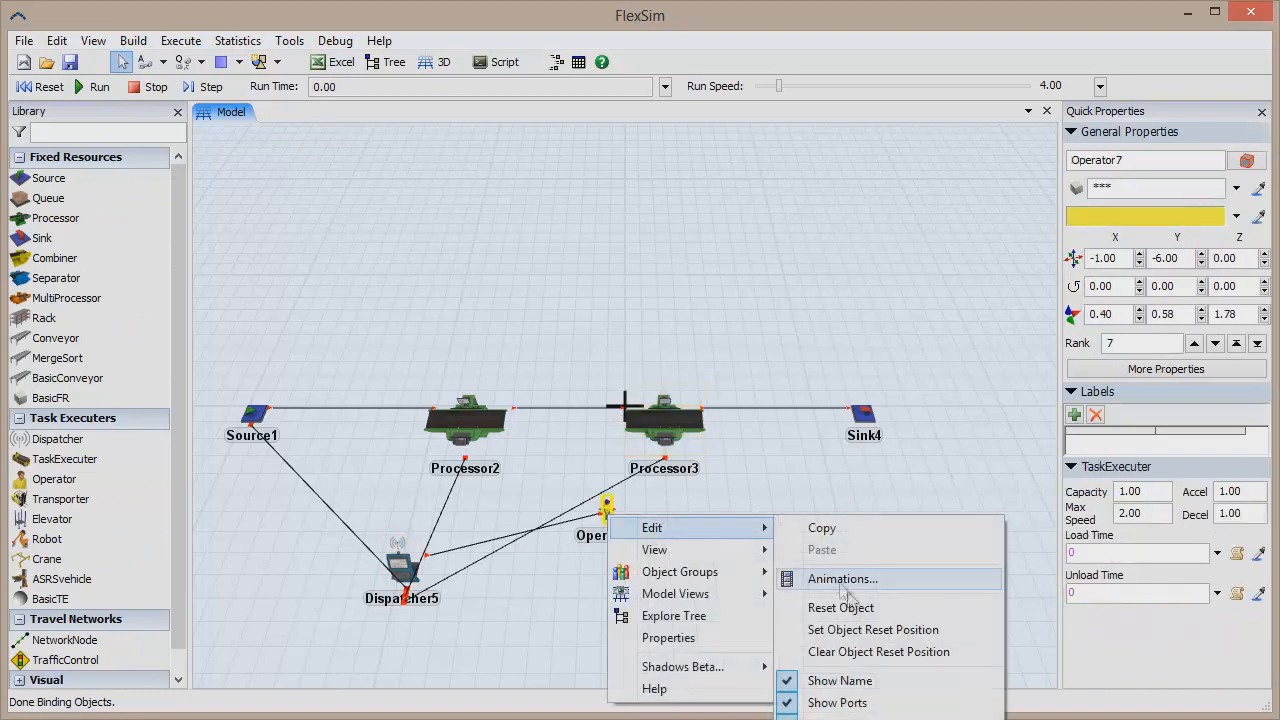
pyautogui.click(260, 180)
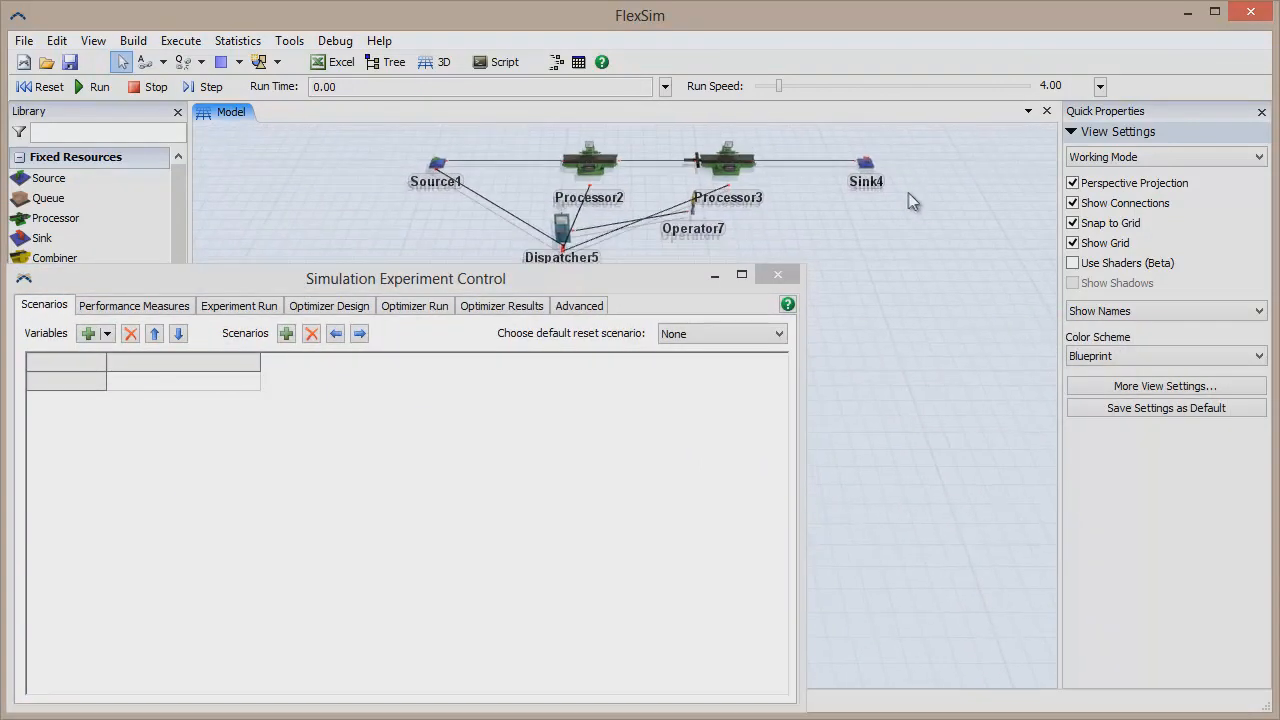
# Add variables Proc2X (Processor2 X, value -10) and Proc3X (Processor3 X, value 0).
pyautogui.click(588, 157)
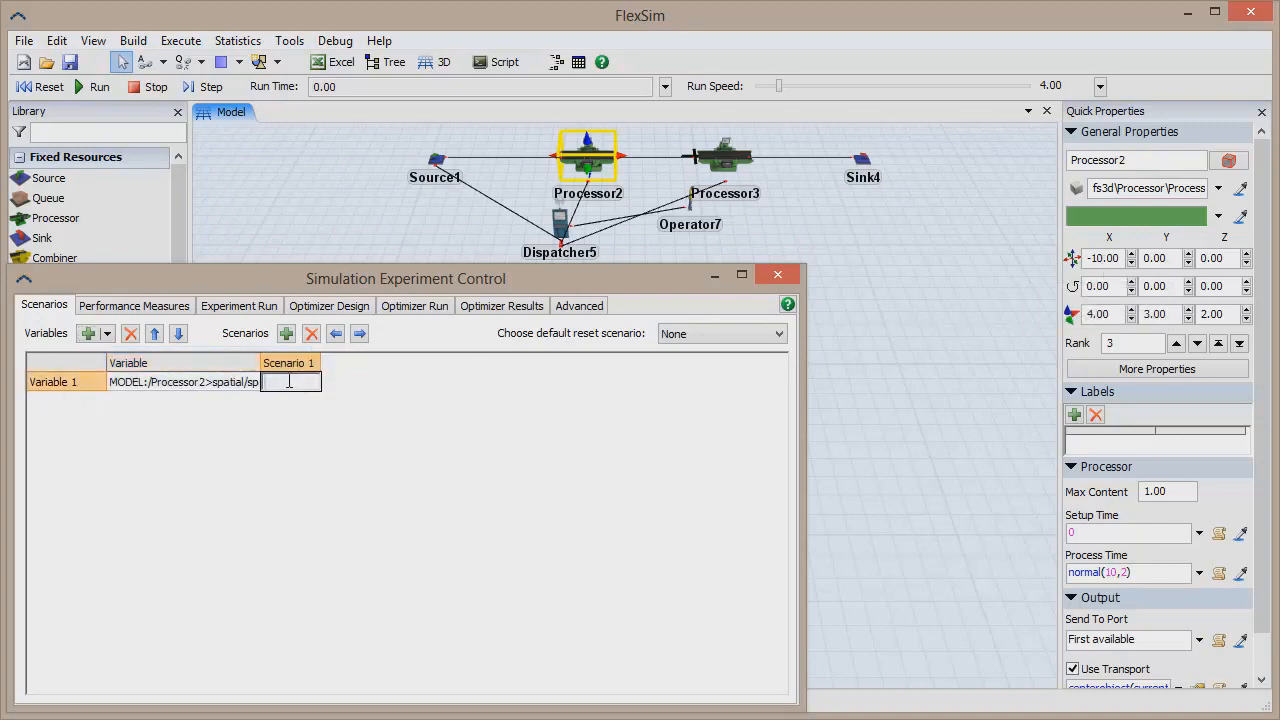
pyautogui.write('-10')
pyautogui.click(66, 381)
pyautogui.write('Proc2X')
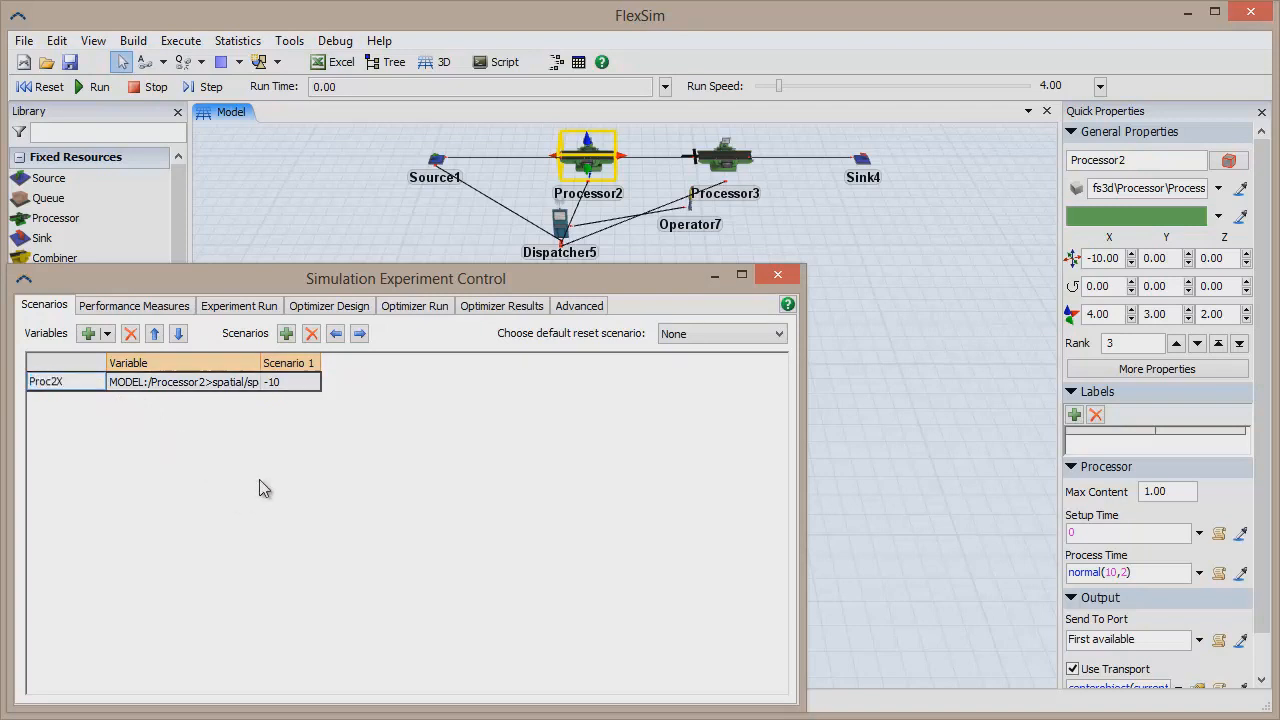
pyautogui.click(89, 333)
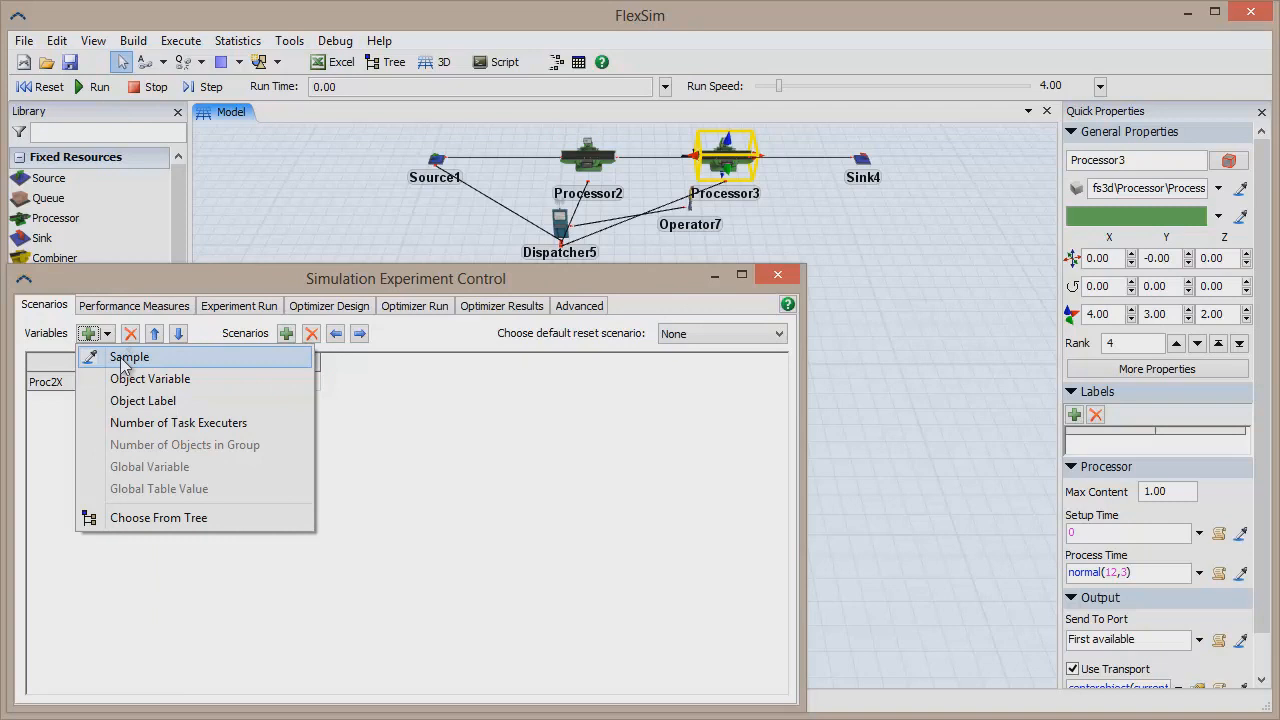
pyautogui.click(150, 378)
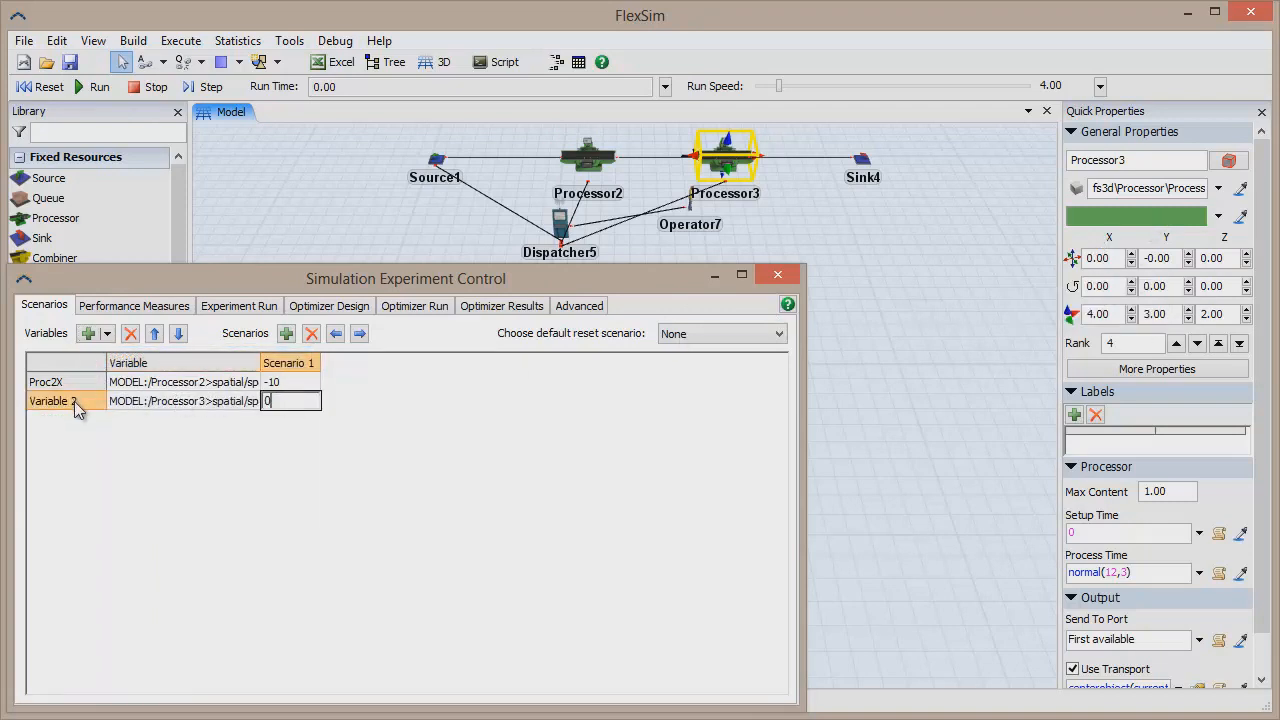
pyautogui.write('Proc3X')
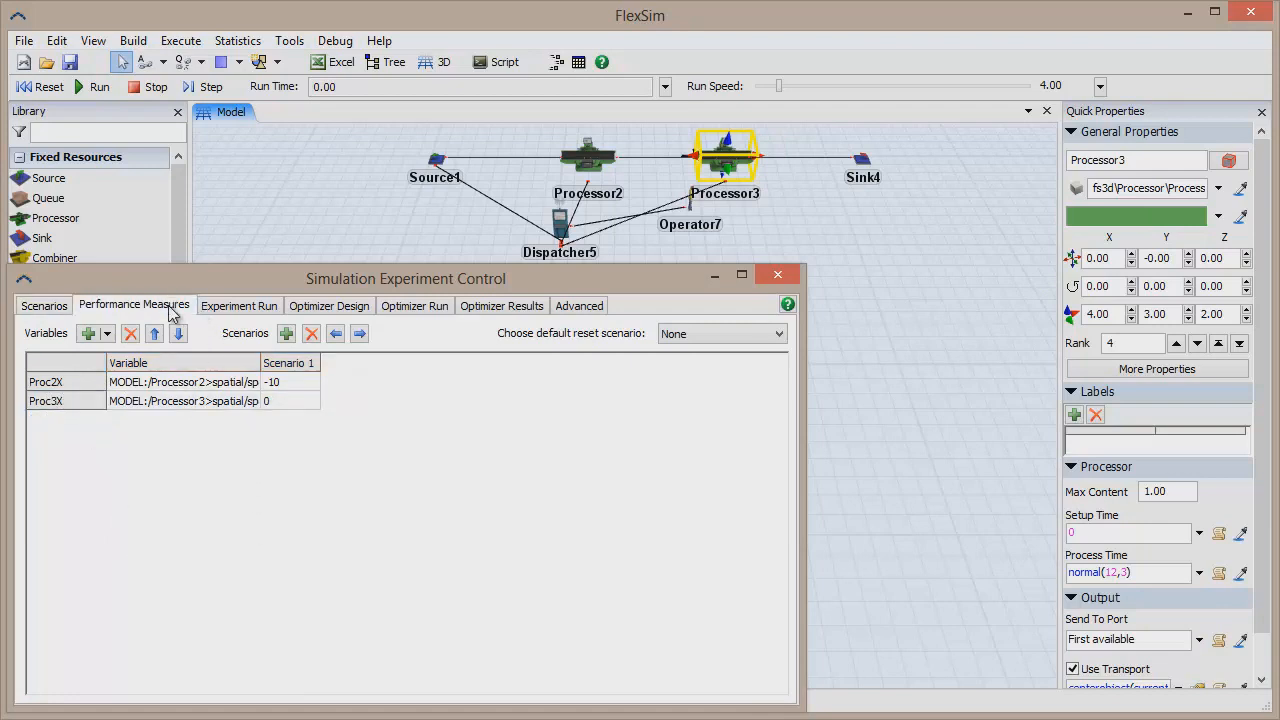
# Create a Throughput performance measure tracking Sink4's Input statistic.
pyautogui.click(134, 304)
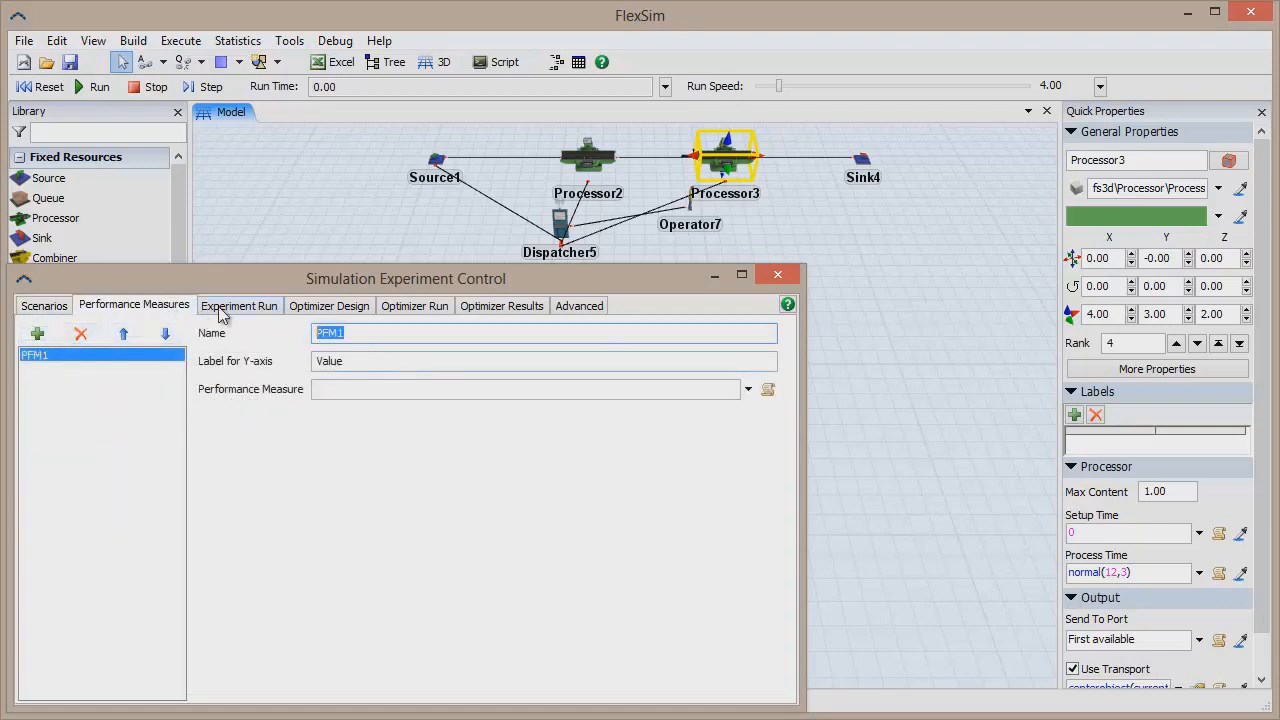
pyautogui.write('Throughput')
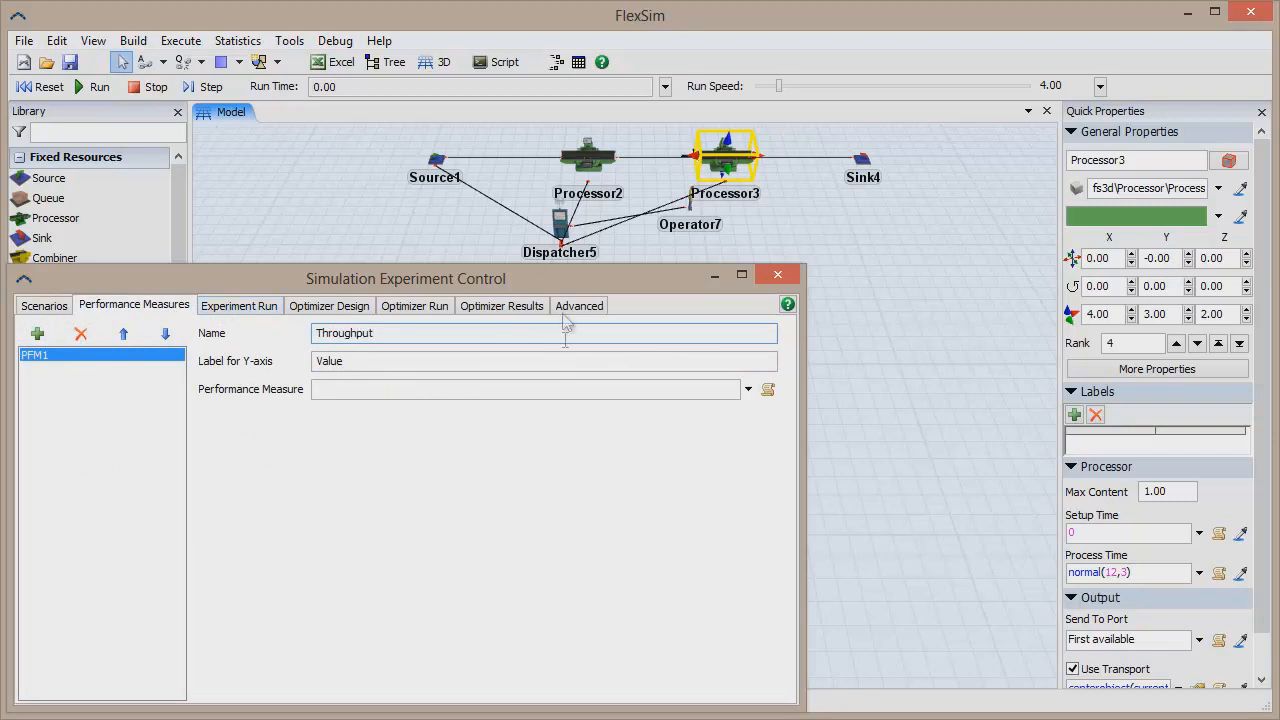
pyautogui.click(748, 389)
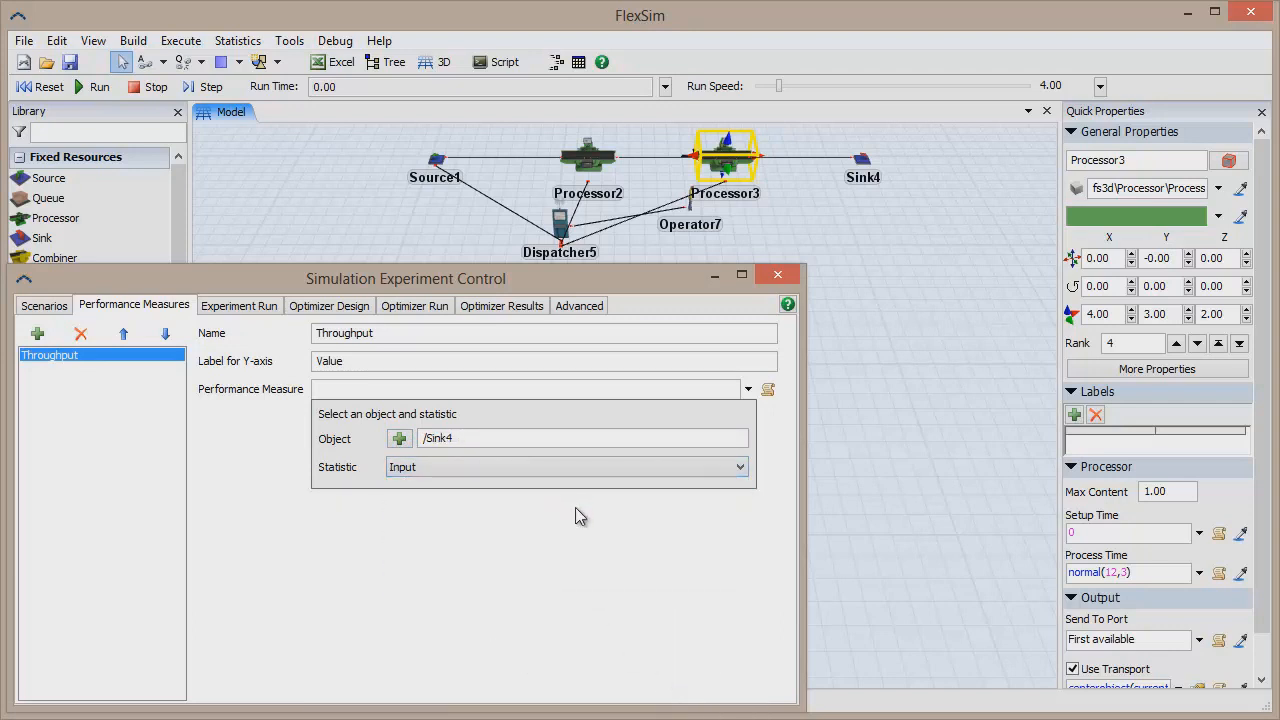
pyautogui.click(329, 305)
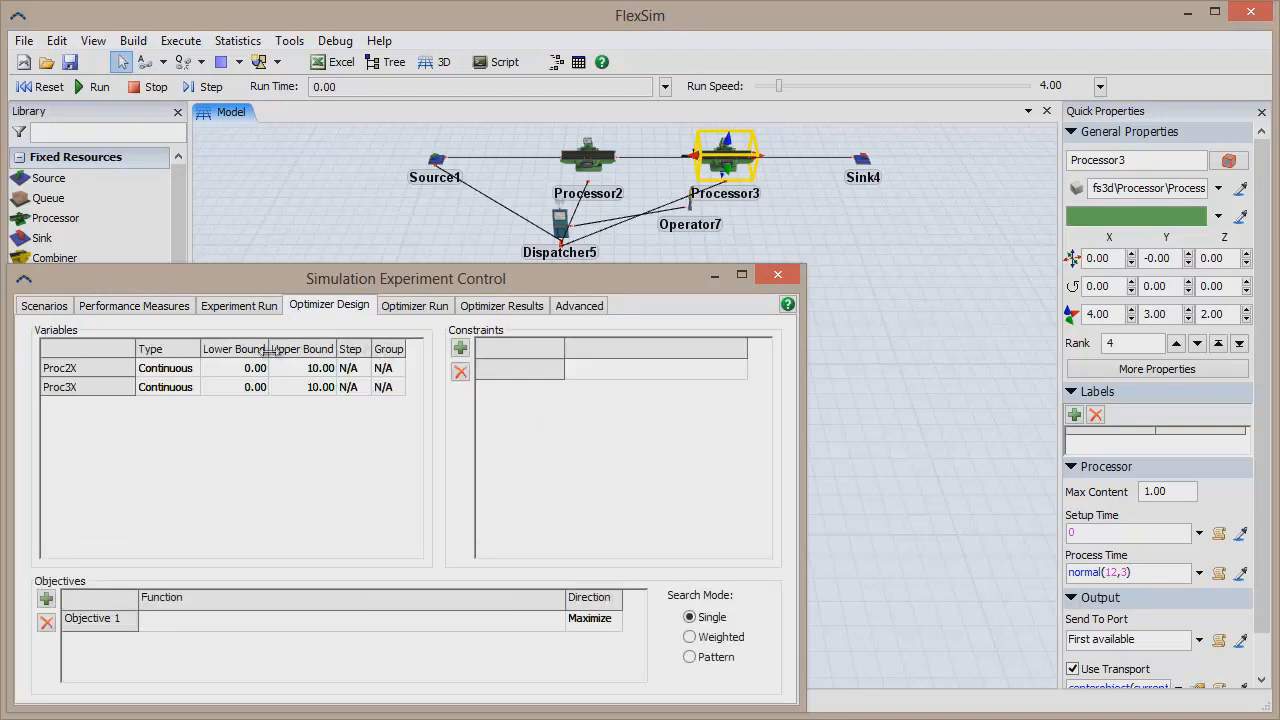
# Bound Proc2X to -13..-7 and Proc3X to -3..3, and maximize Revenue = Throughput*500.
pyautogui.write('-13')
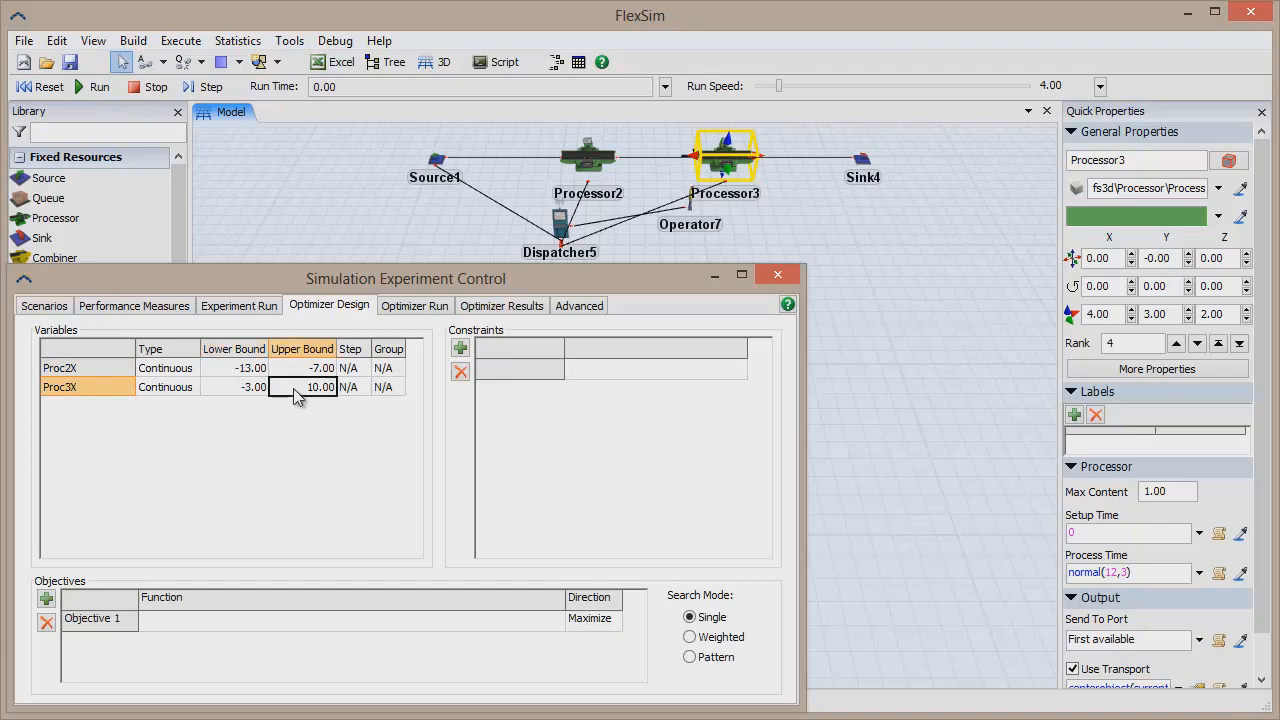
pyautogui.write('3.00')
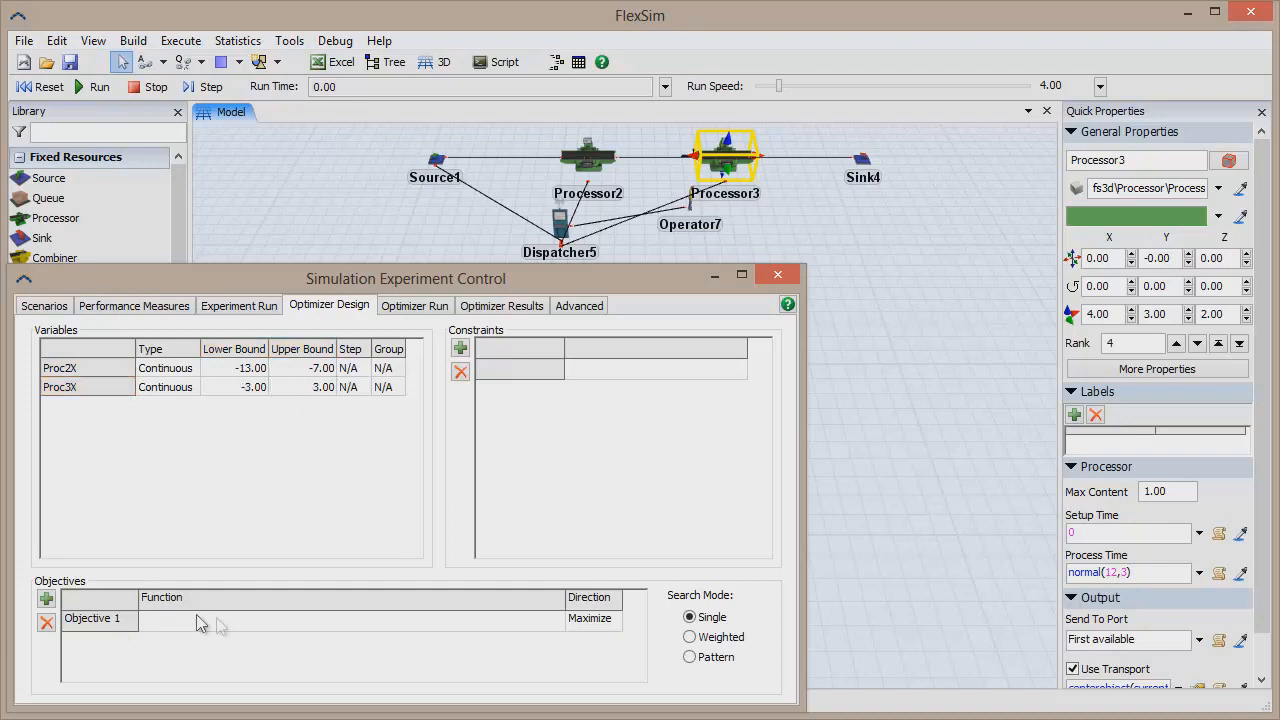
pyautogui.click(575, 621)
pyautogui.write('Throughput*500')
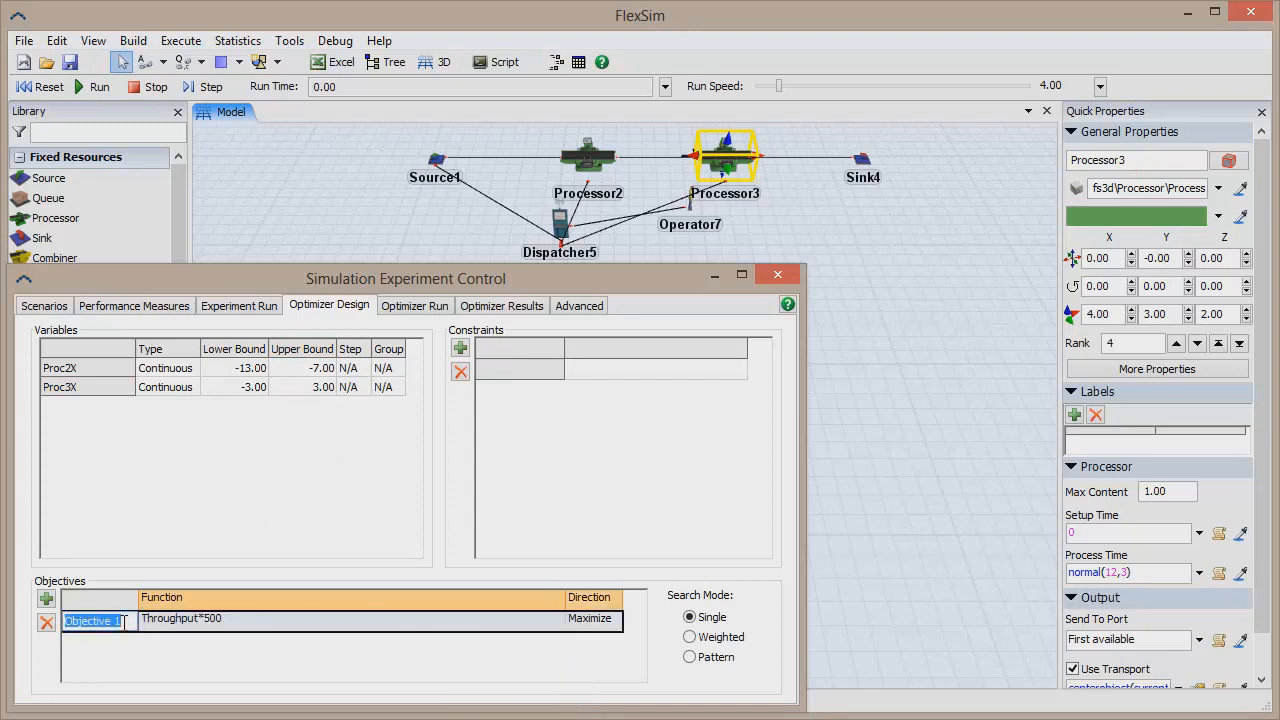
pyautogui.write('Revenue')
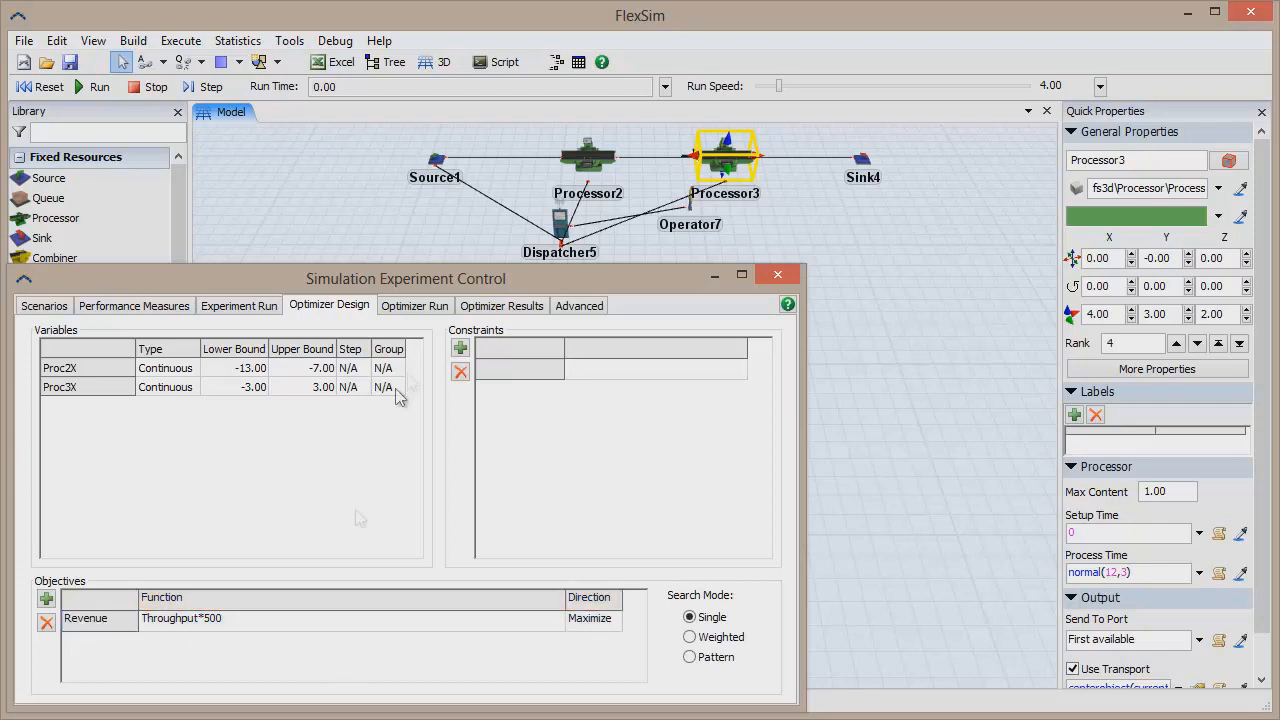
pyautogui.click(414, 305)
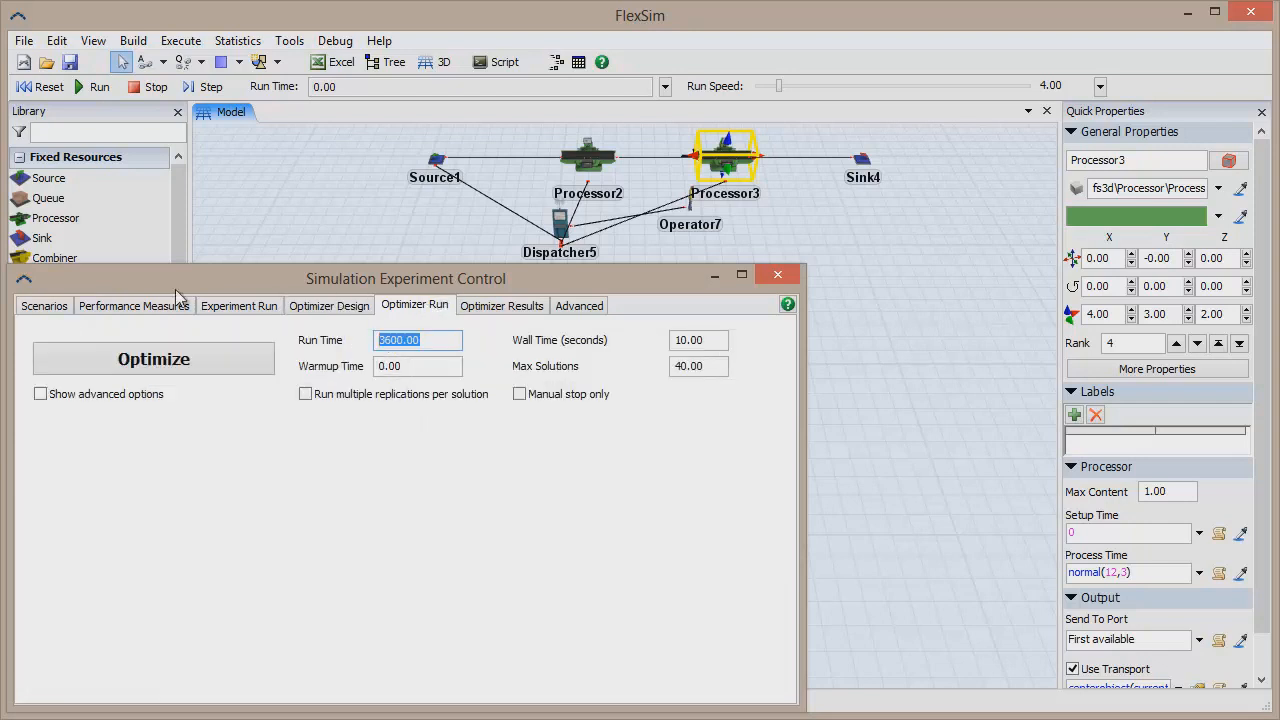
# Set the optimizer run time to 10000 and run the optimization.
pyautogui.write('10000')
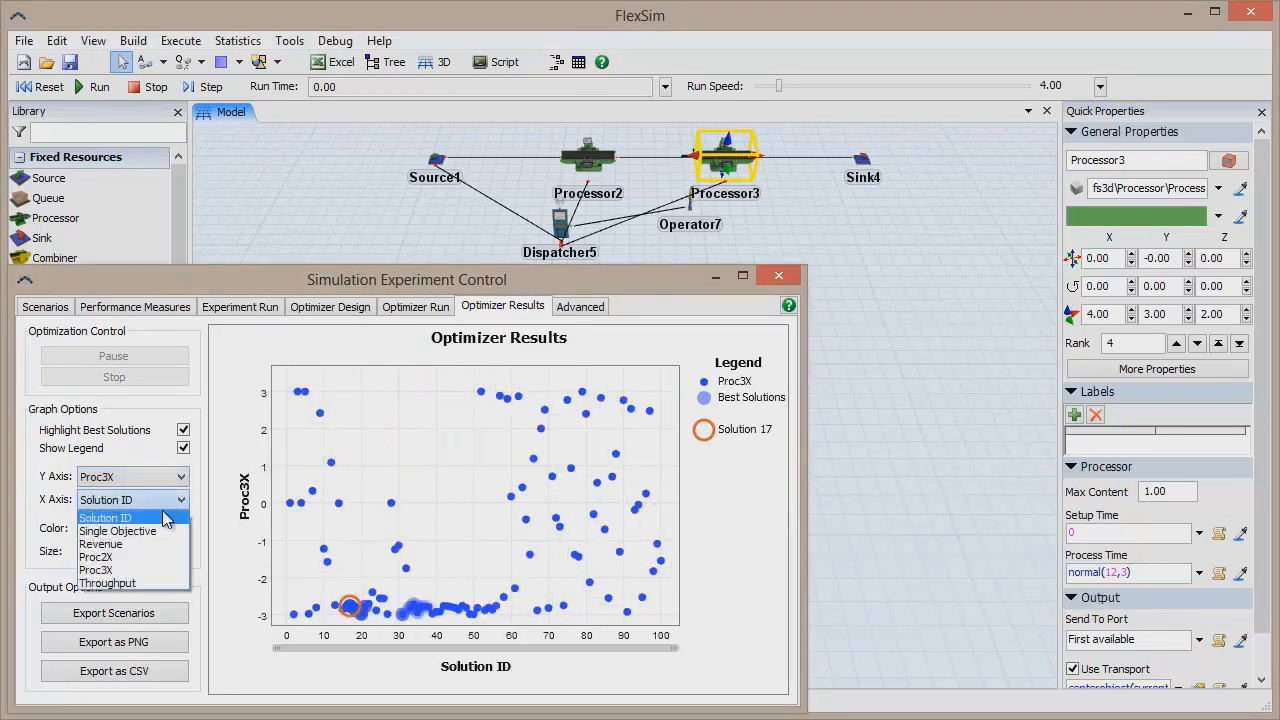
# Plot Proc2X on the X axis and apply Solution 17 as the default scenario.
pyautogui.click(96, 557)
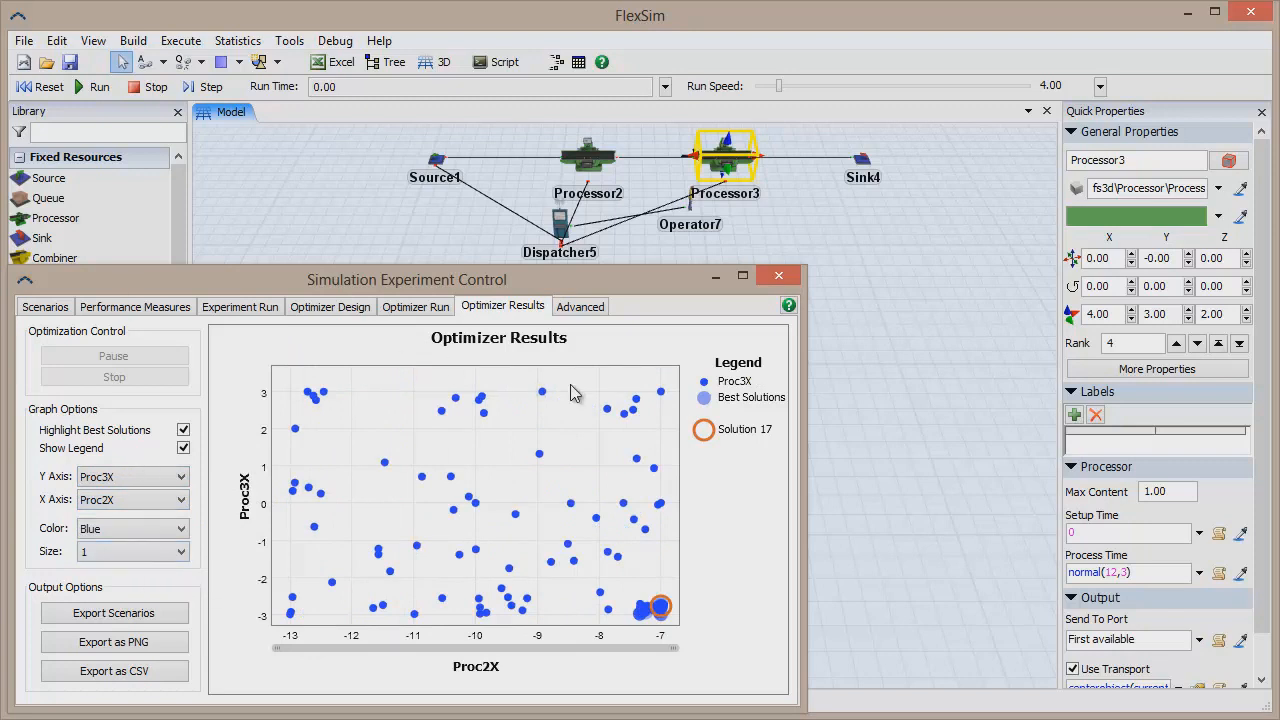
pyautogui.click(44, 306)
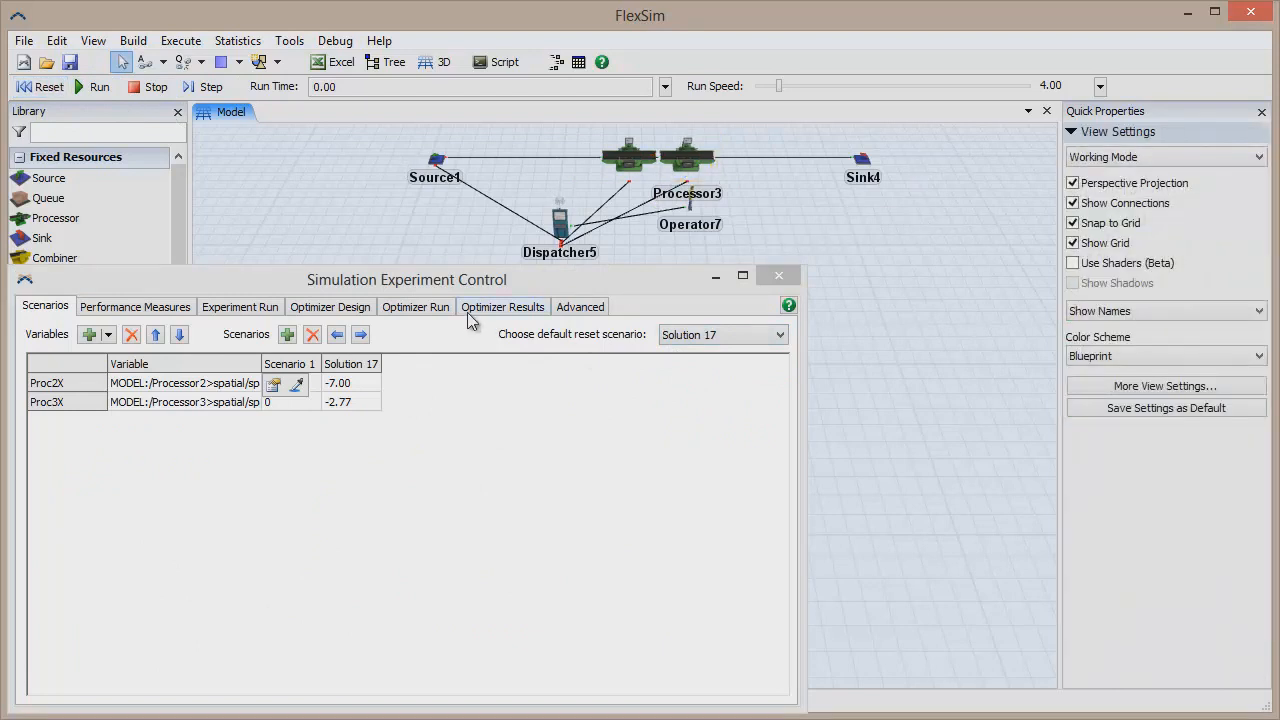
pyautogui.click(502, 306)
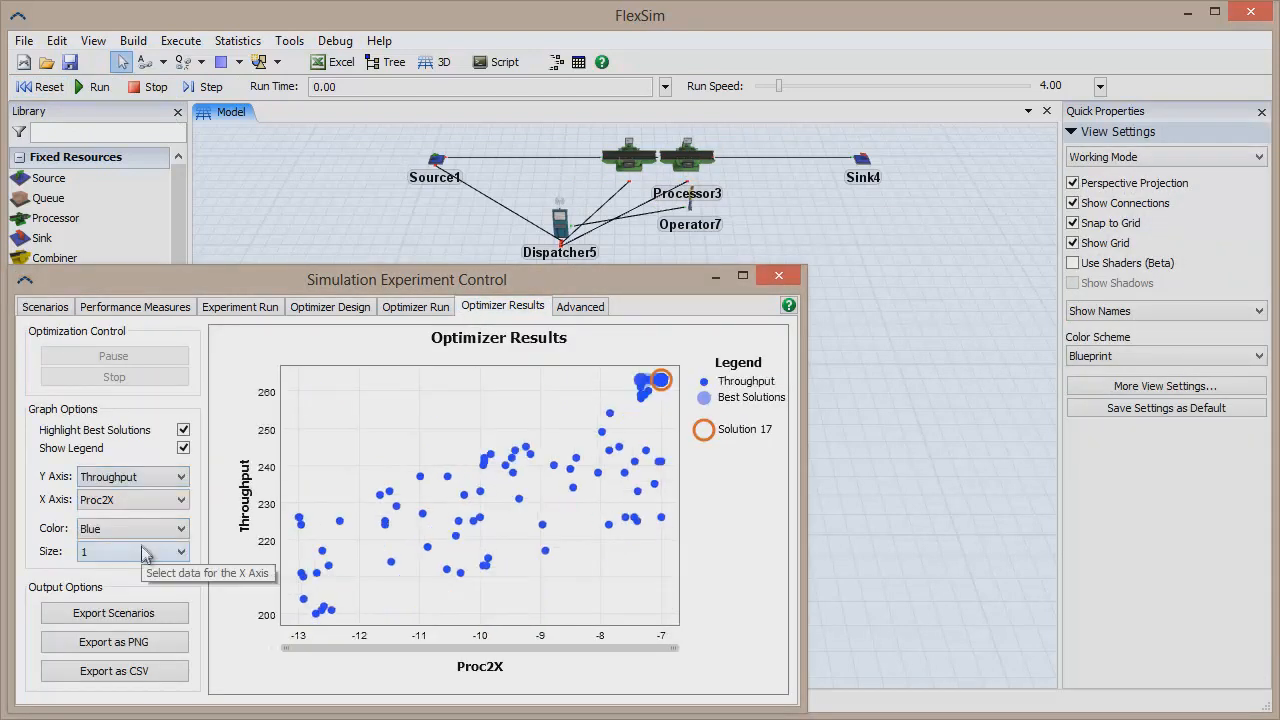